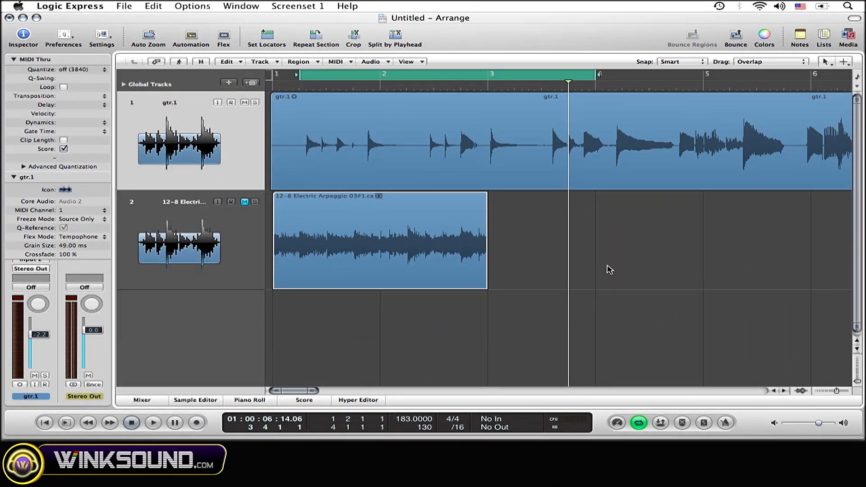
{"action": "mouse_move", "coordinate": [748, 150]}
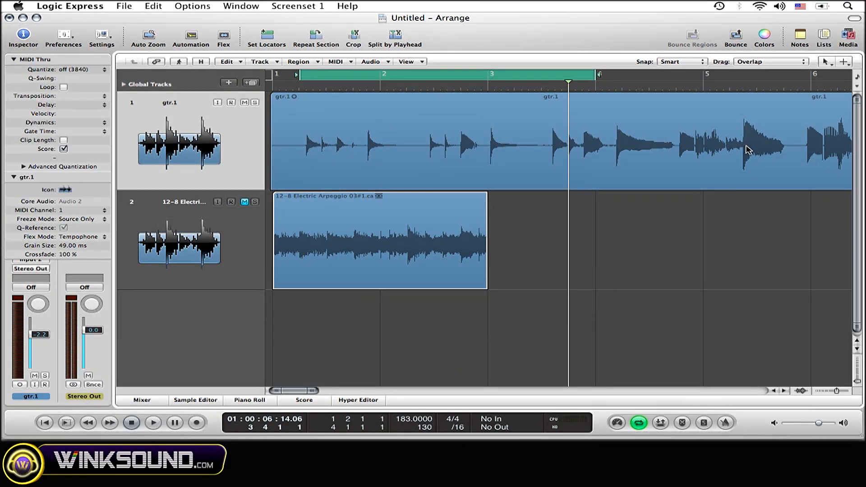
Step: Show the event list for gtr.1 and Electric Arpeggio beside the arrangement
{"action": "left_click", "coordinate": [824, 37]}
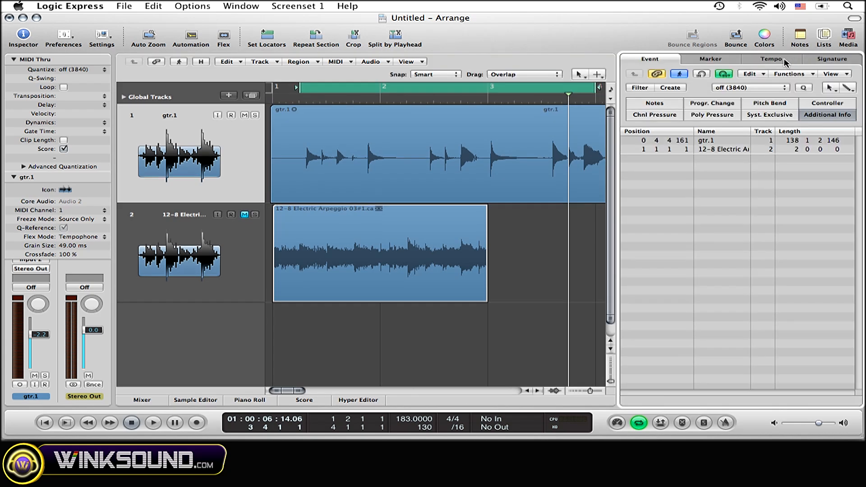
Step: Switch the Lists panel to the Tempo list showing thirteen tempo changes
{"action": "left_click", "coordinate": [770, 59]}
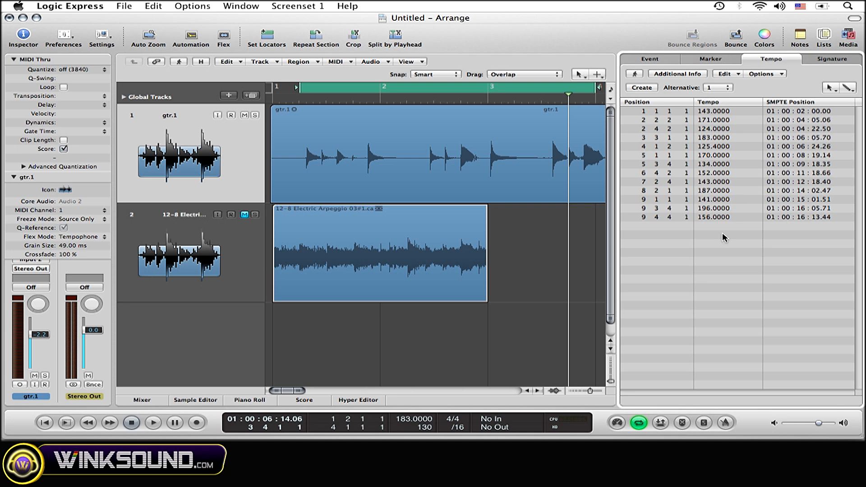
{"action": "mouse_move", "coordinate": [684, 154]}
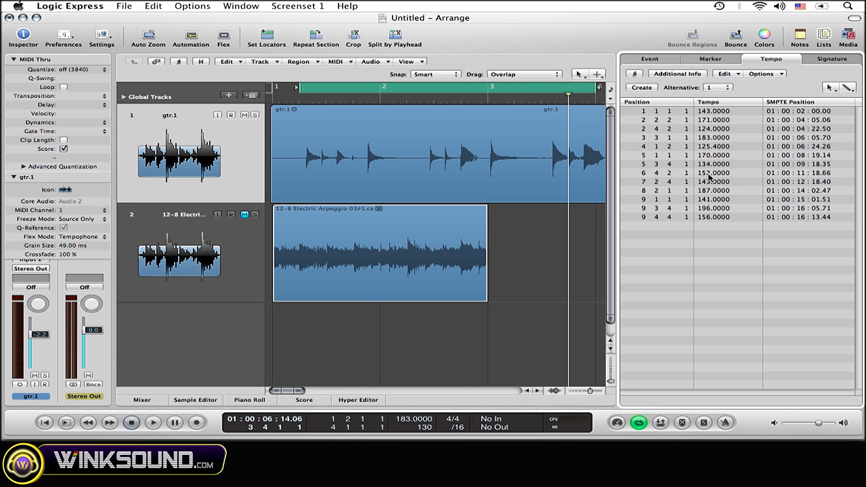
Step: Delete the 152 bpm tempo event at 6 4 2 1, then select the 4 1 2 1 event
{"action": "left_click", "coordinate": [712, 173]}
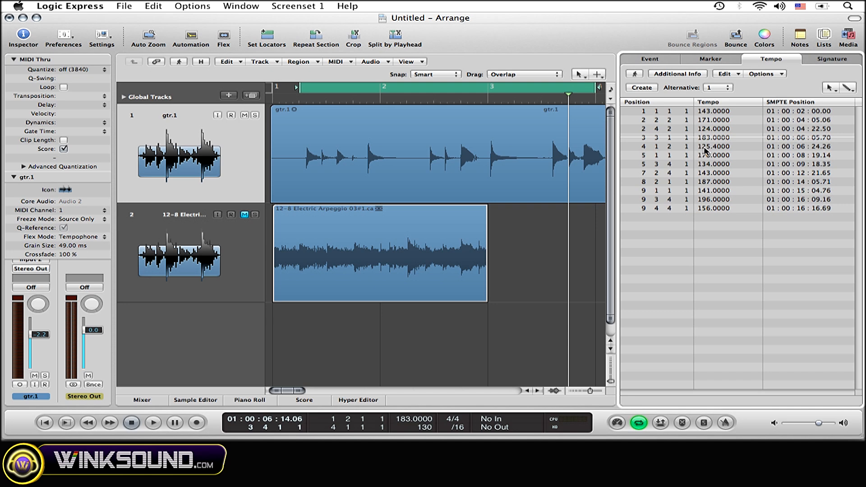
{"action": "left_click", "coordinate": [713, 146]}
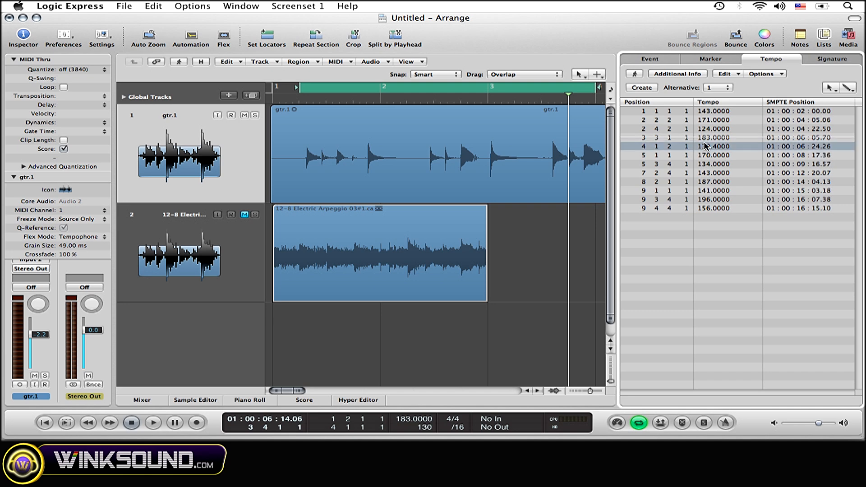
Step: Change the 4 1 2 1 tempo from 125.4 to 130.4 bpm
{"action": "double_click", "coordinate": [713, 146]}
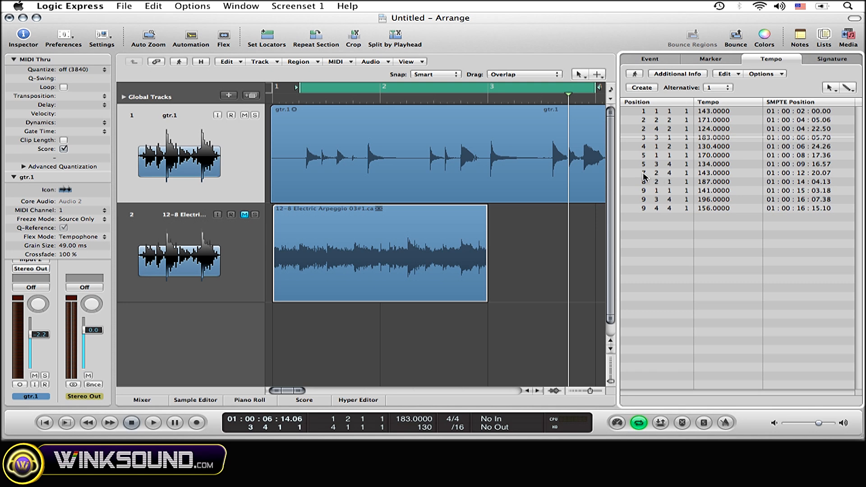
{"action": "left_click", "coordinate": [644, 173]}
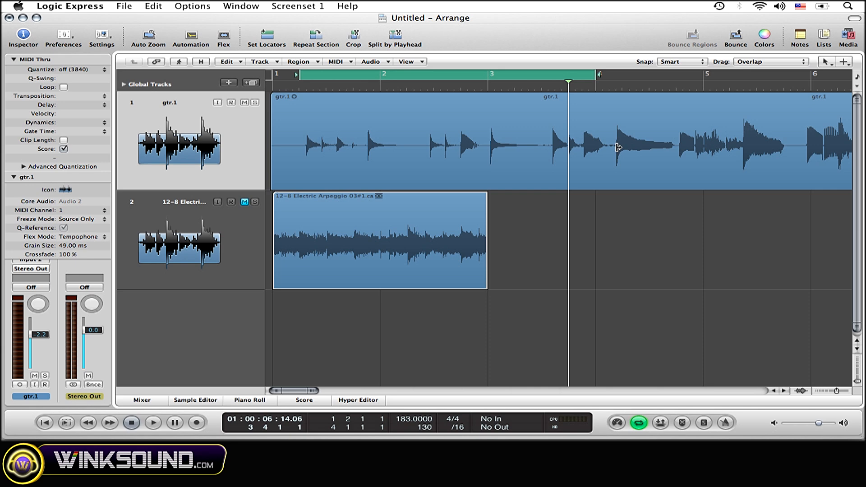
{"action": "mouse_move", "coordinate": [391, 66]}
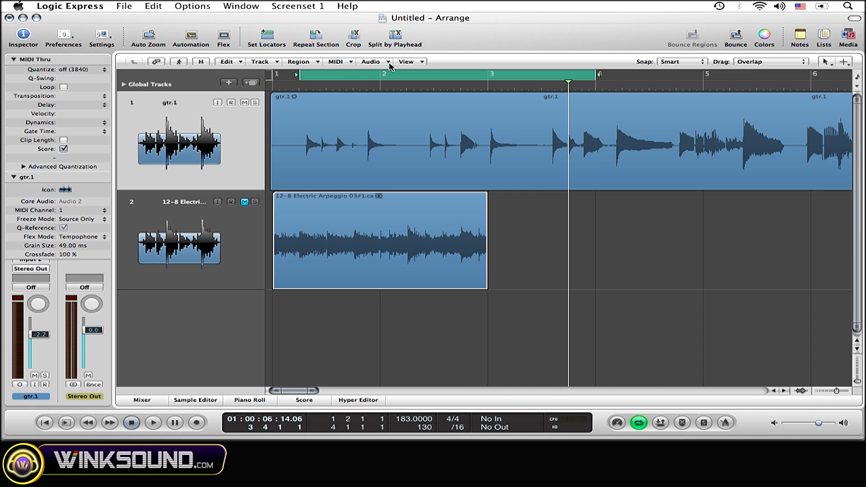
Step: Open the Tempo List through Options > Tempo > Open Tempo List
{"action": "left_click", "coordinate": [192, 6]}
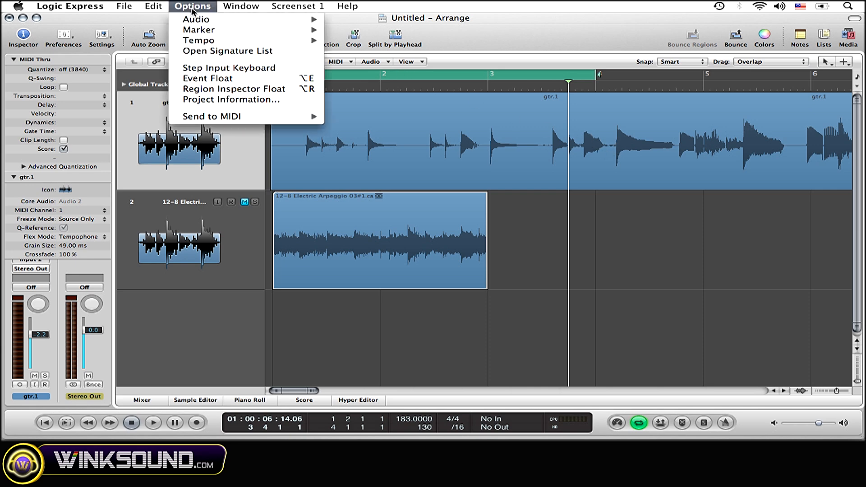
{"action": "mouse_move", "coordinate": [197, 40]}
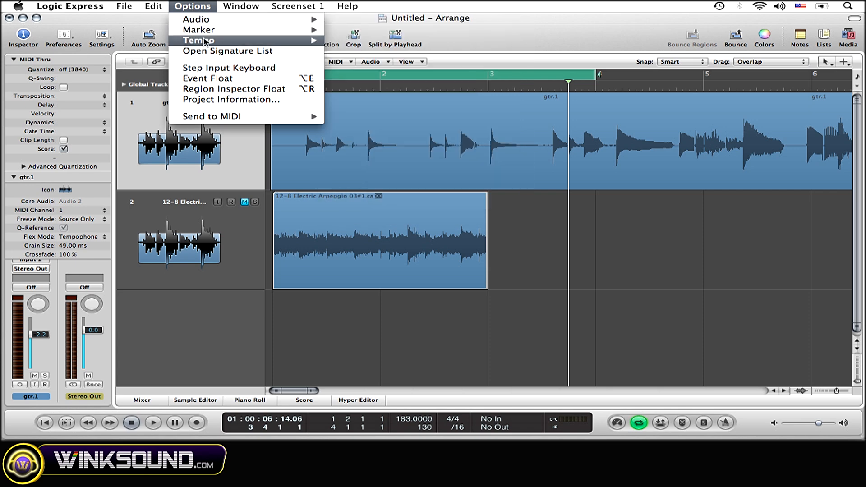
{"action": "mouse_move", "coordinate": [199, 40]}
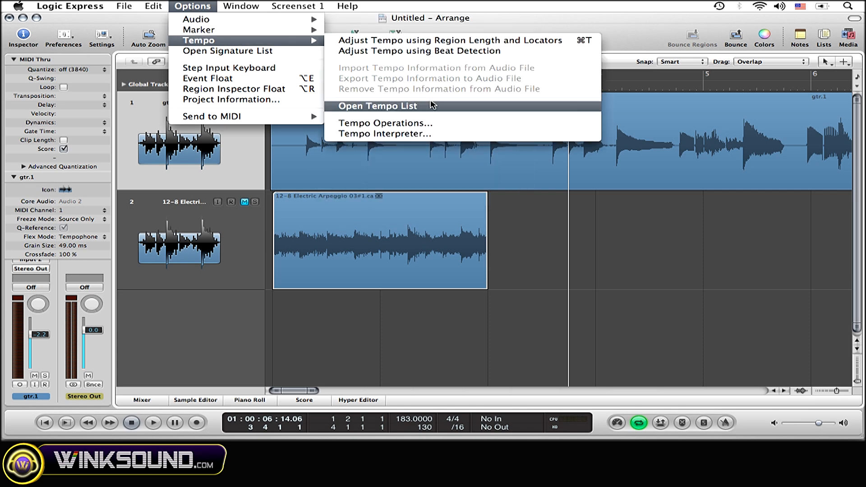
{"action": "left_click", "coordinate": [378, 106]}
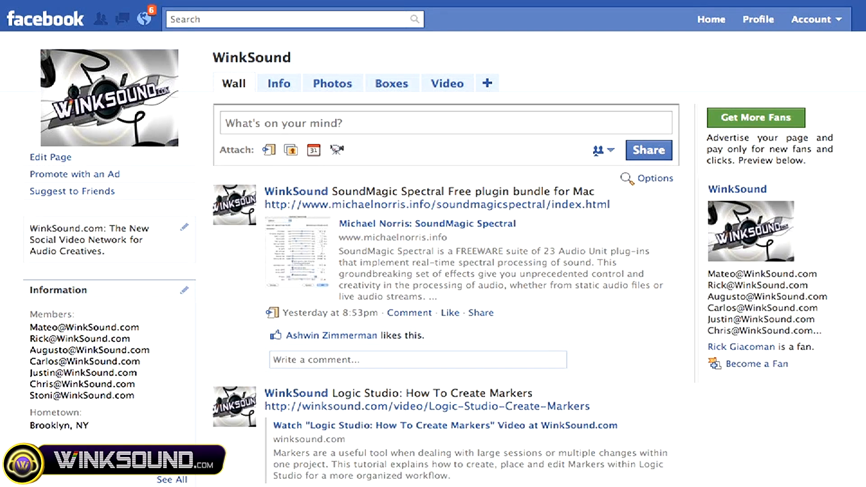
{"action": "scroll", "scroll_direction": "down", "scroll_amount": 3}
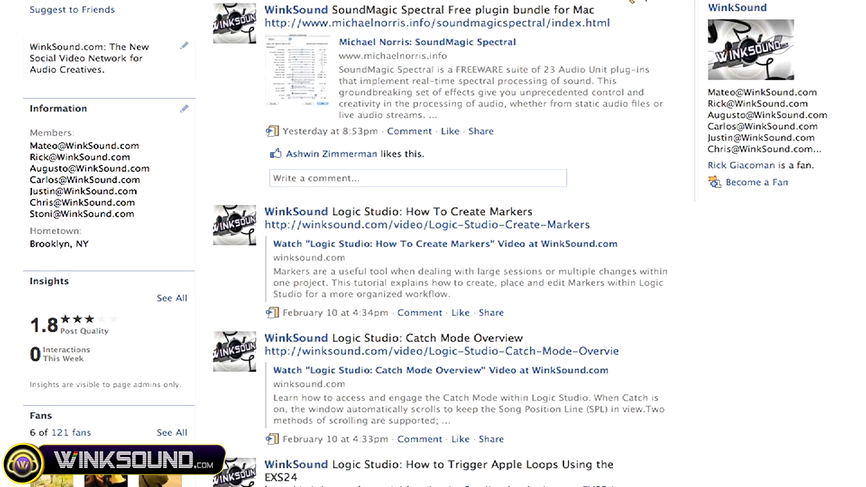